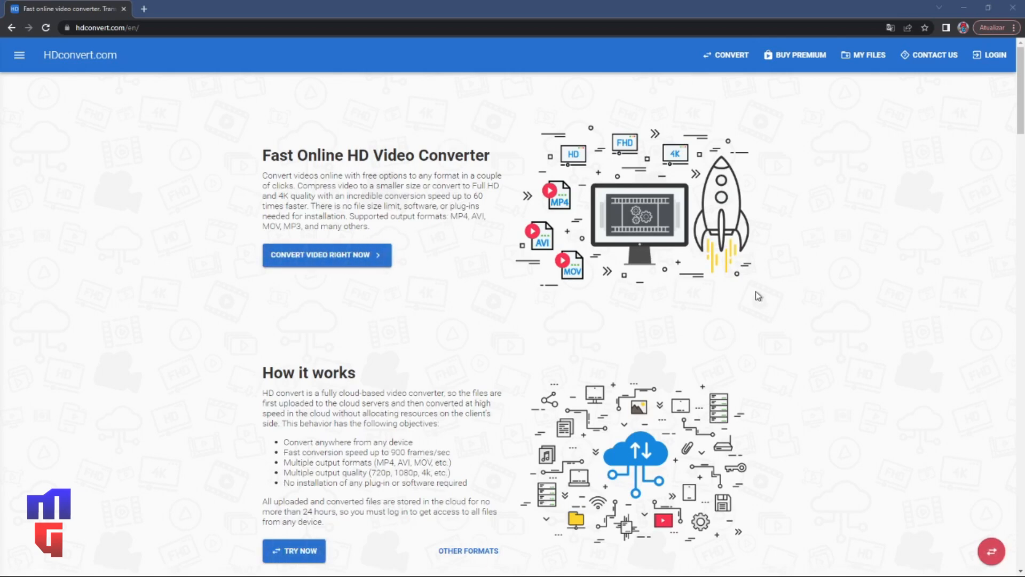
mouse_move(489, 119)
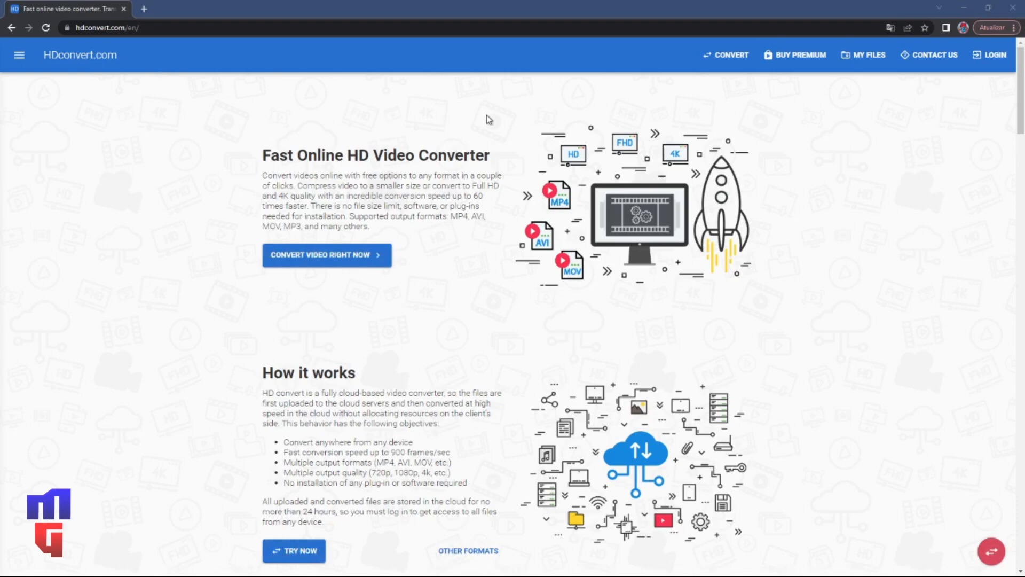
mouse_move(347, 197)
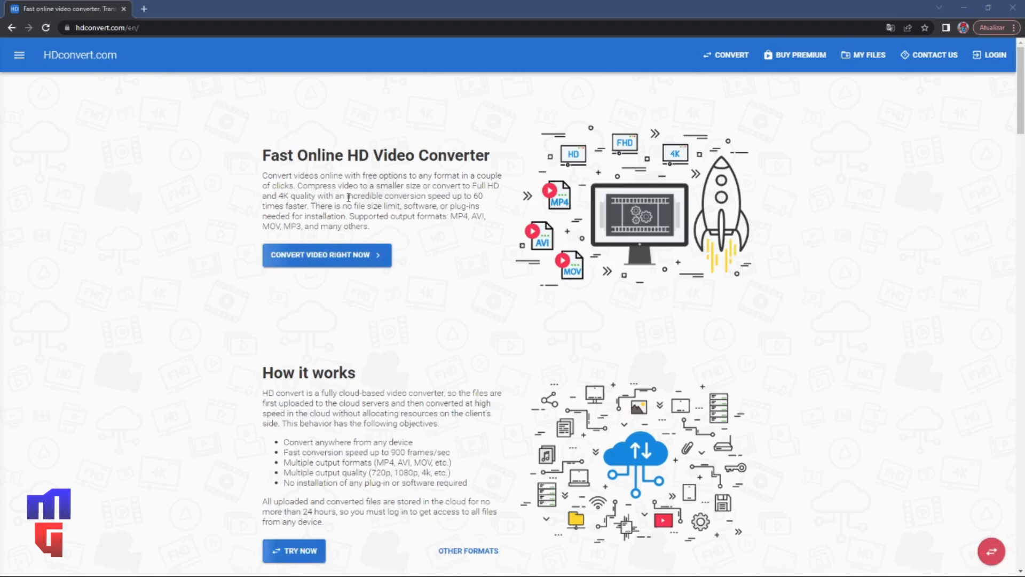
Step: Scroll the homepage past How it works, output formats and Full HD to Compress video
scroll(down, 3)
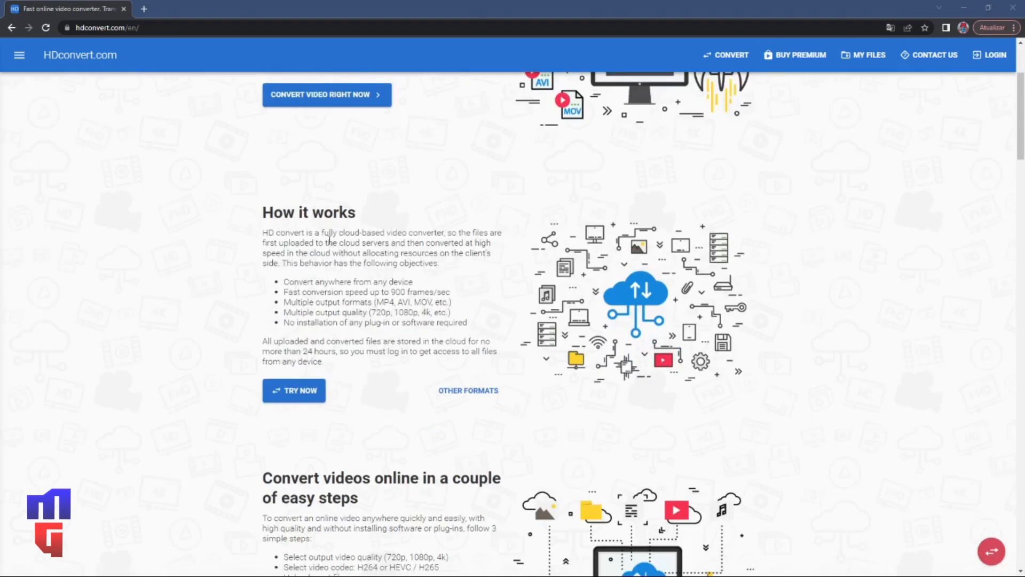
mouse_move(680, 268)
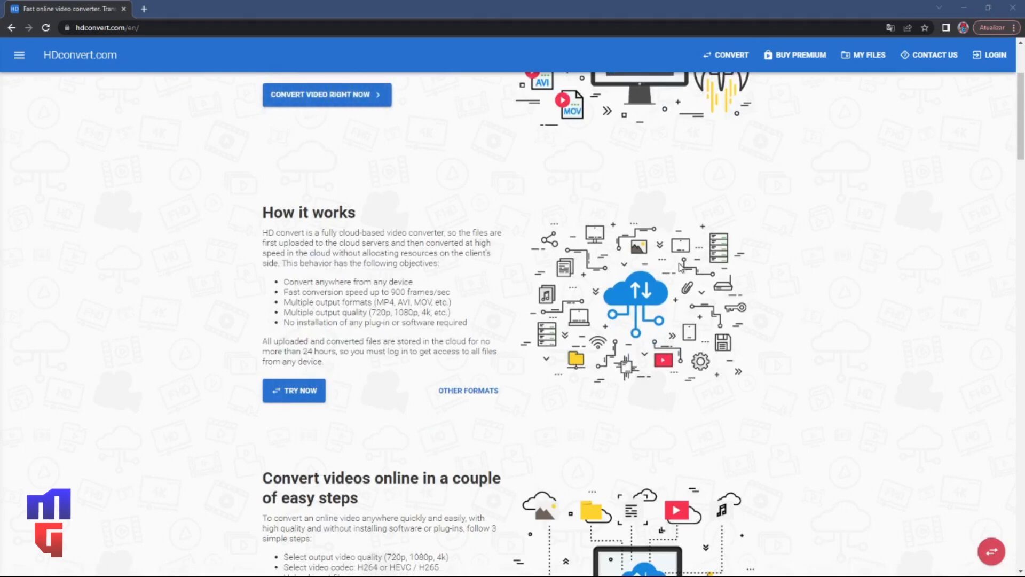
mouse_move(646, 276)
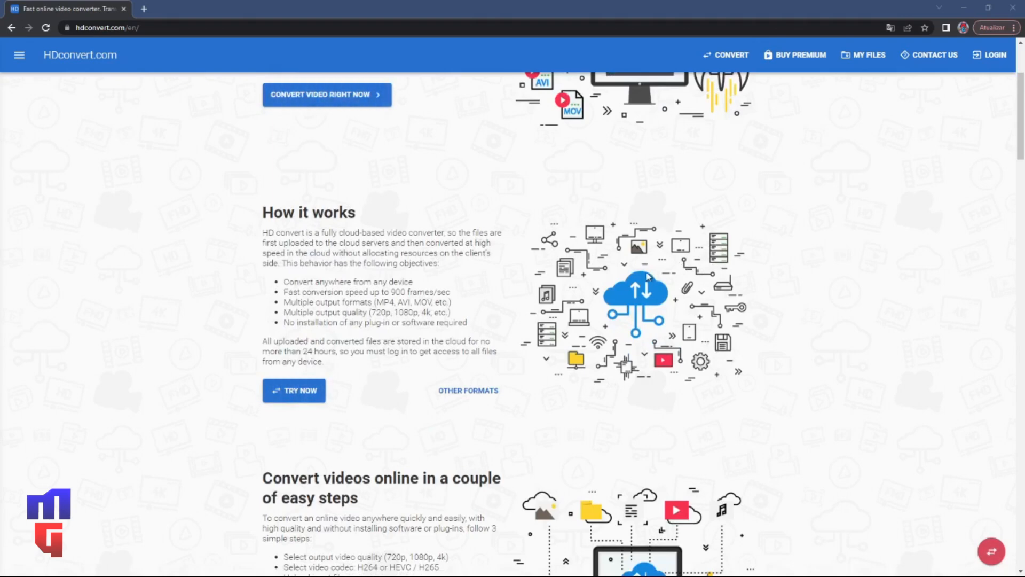
scroll(down, 3)
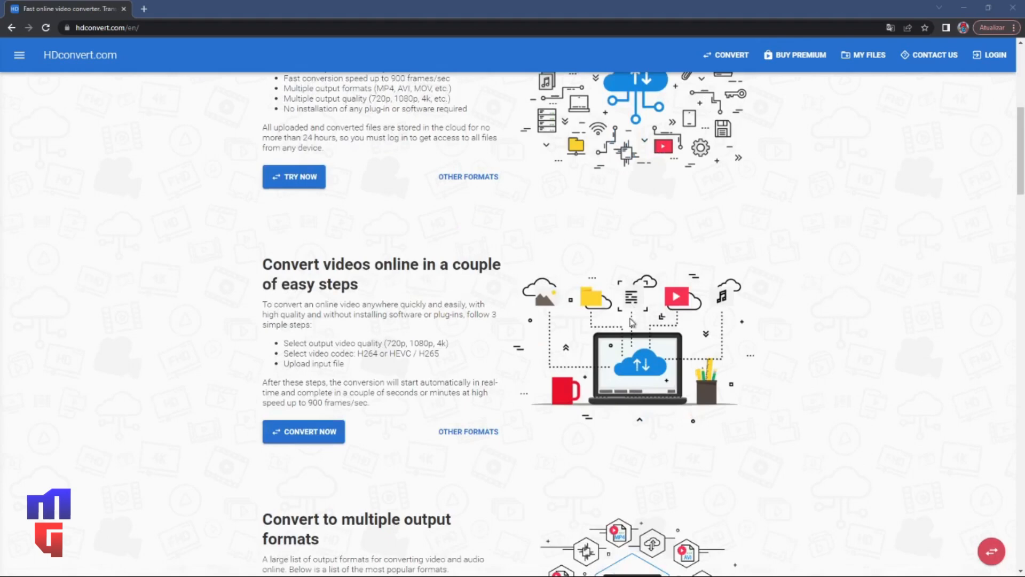
scroll(down, 3)
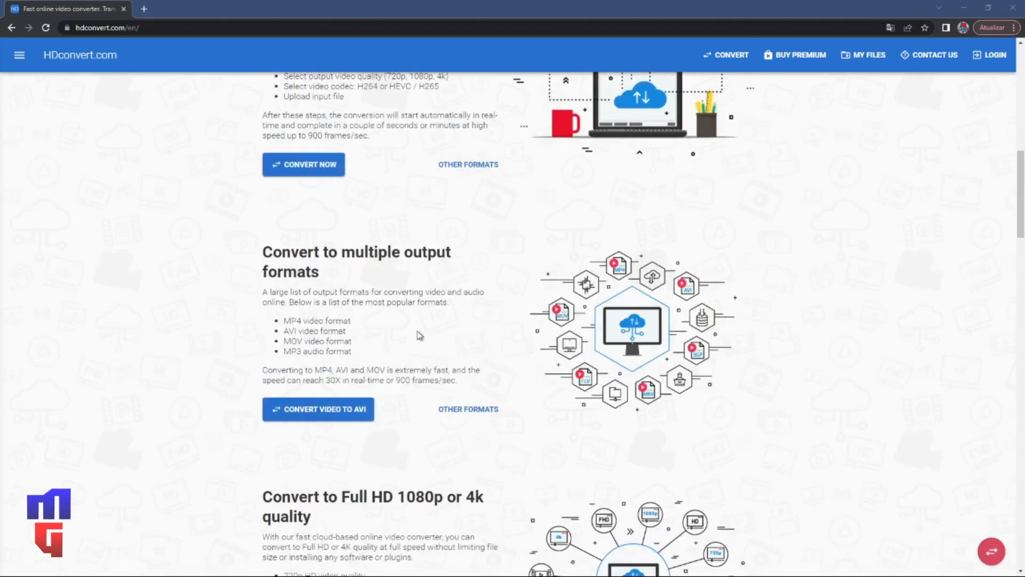
mouse_move(410, 324)
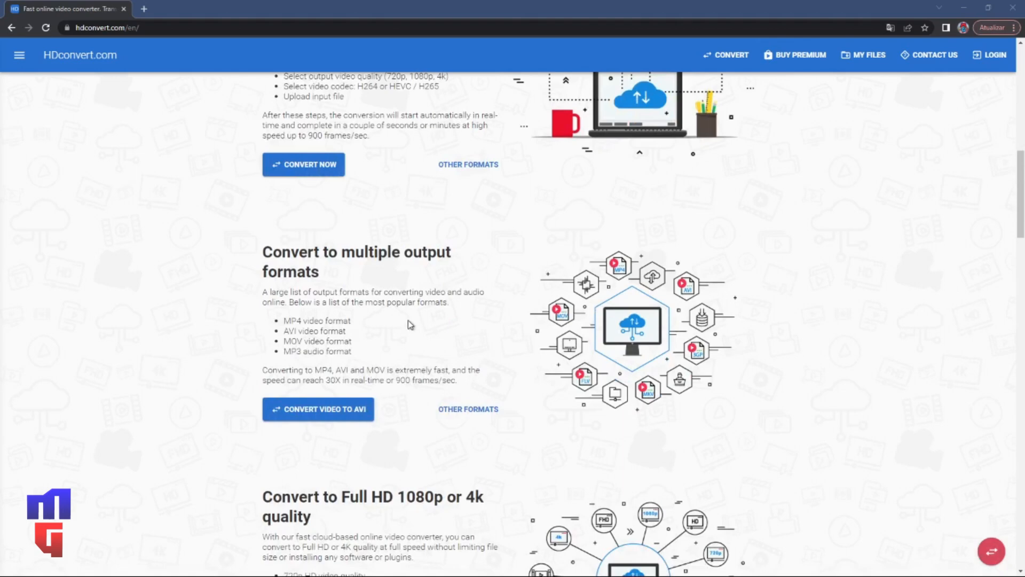
mouse_move(356, 338)
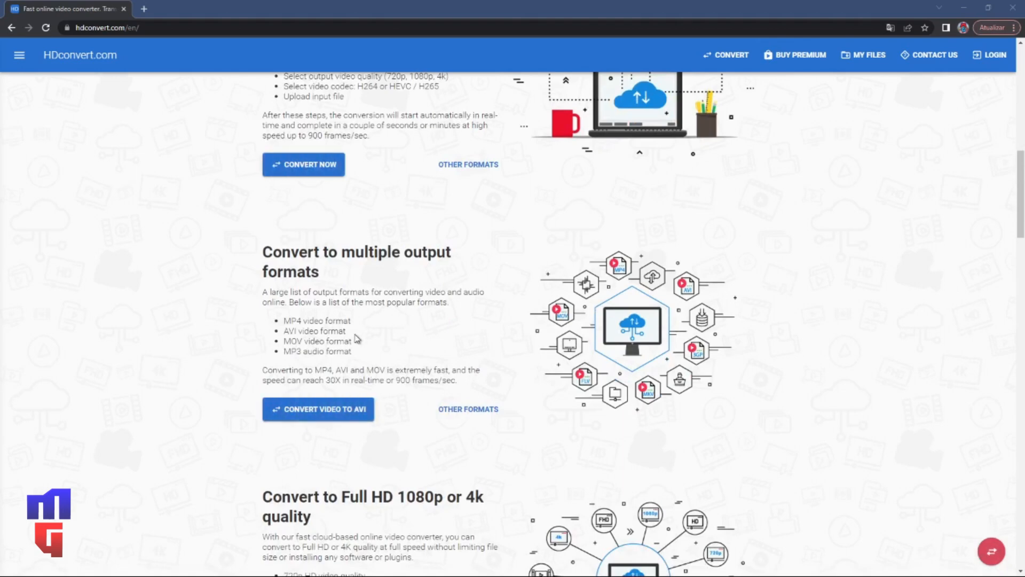
mouse_move(604, 303)
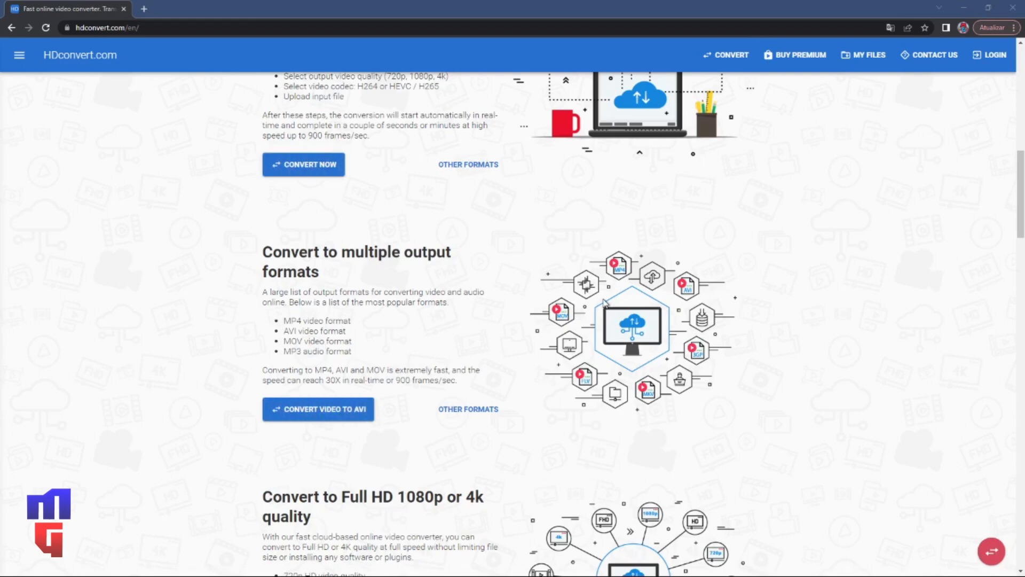
scroll(down, 3)
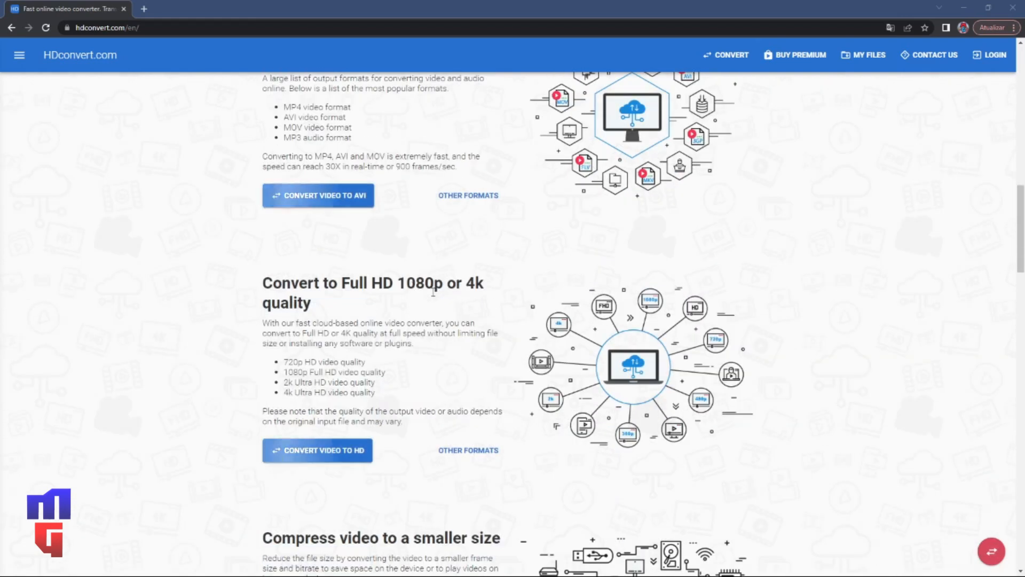
mouse_move(507, 290)
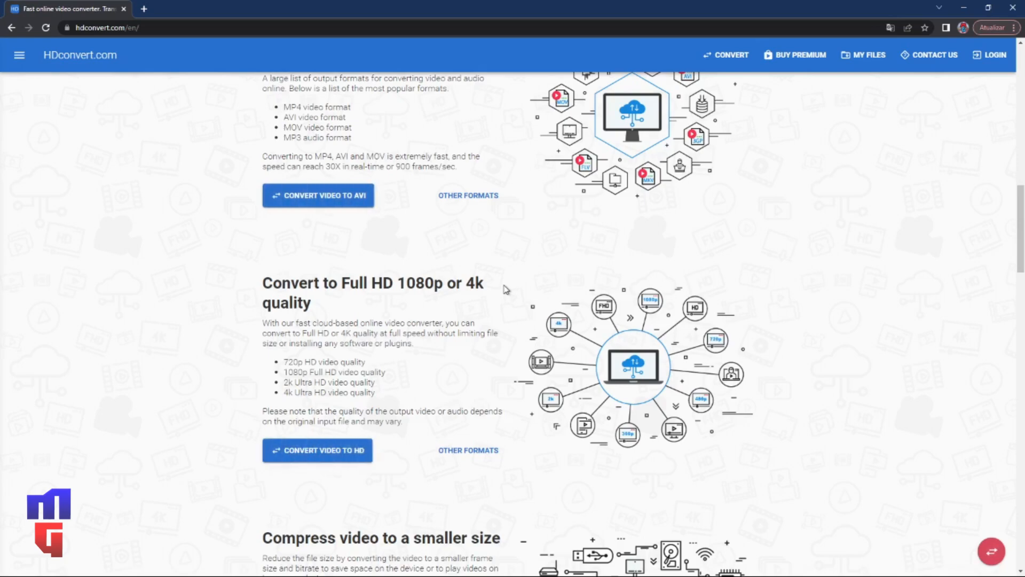
scroll(down, 3)
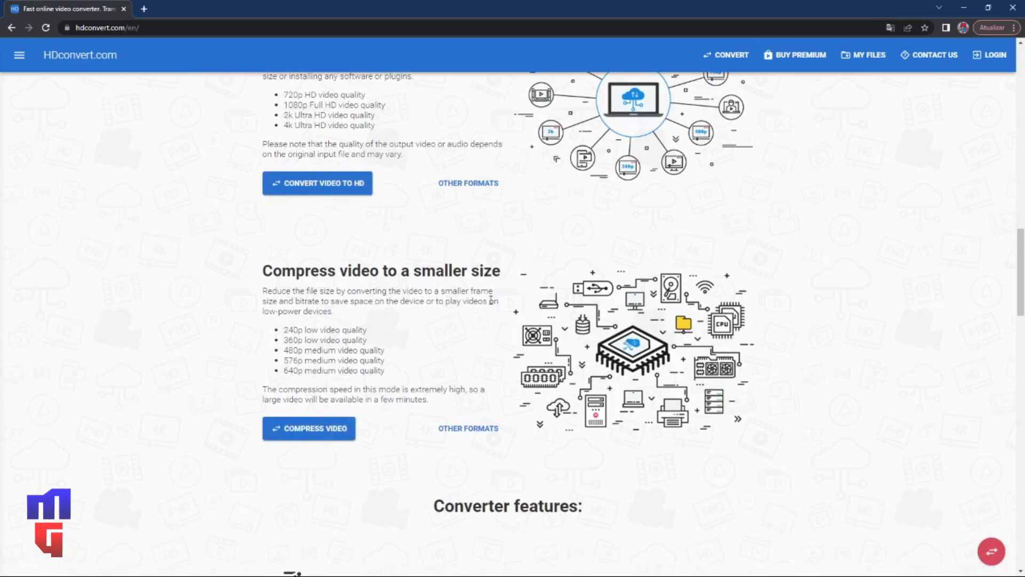
Step: Scroll to Converter features listing MP4, AVI, MOV, WMV, FLV and MKV support
scroll(down, 3)
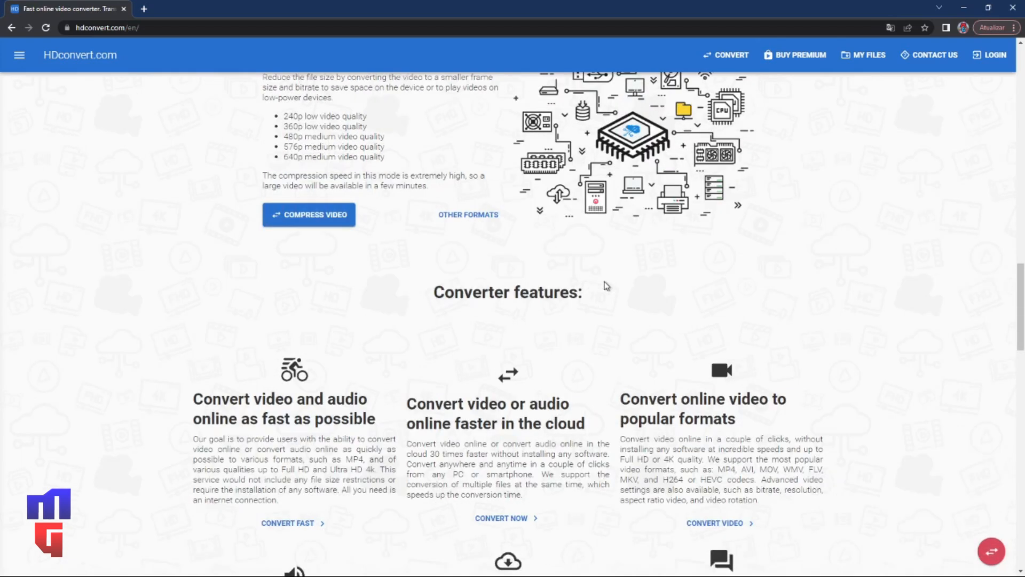
scroll(down, 3)
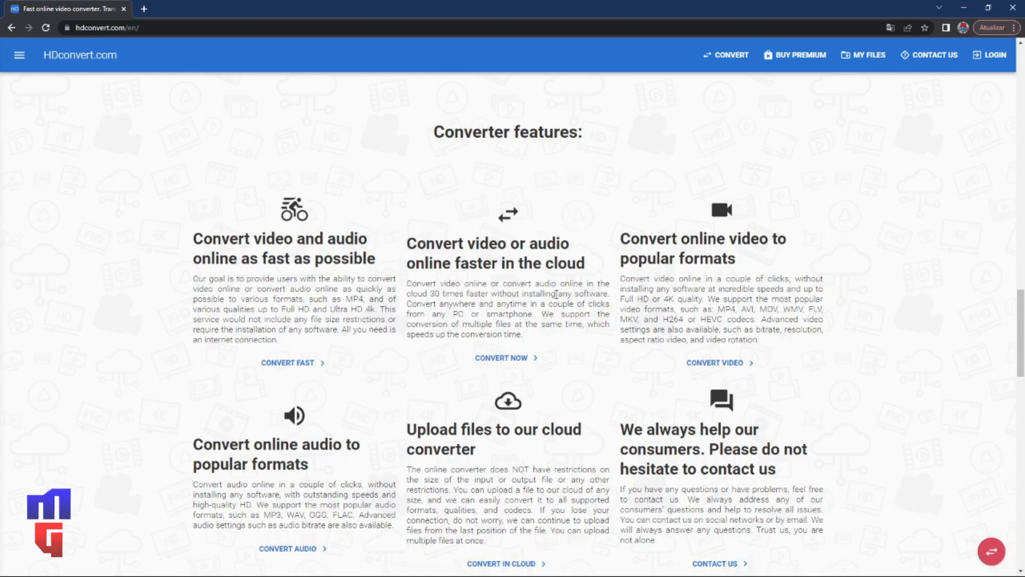
mouse_move(752, 273)
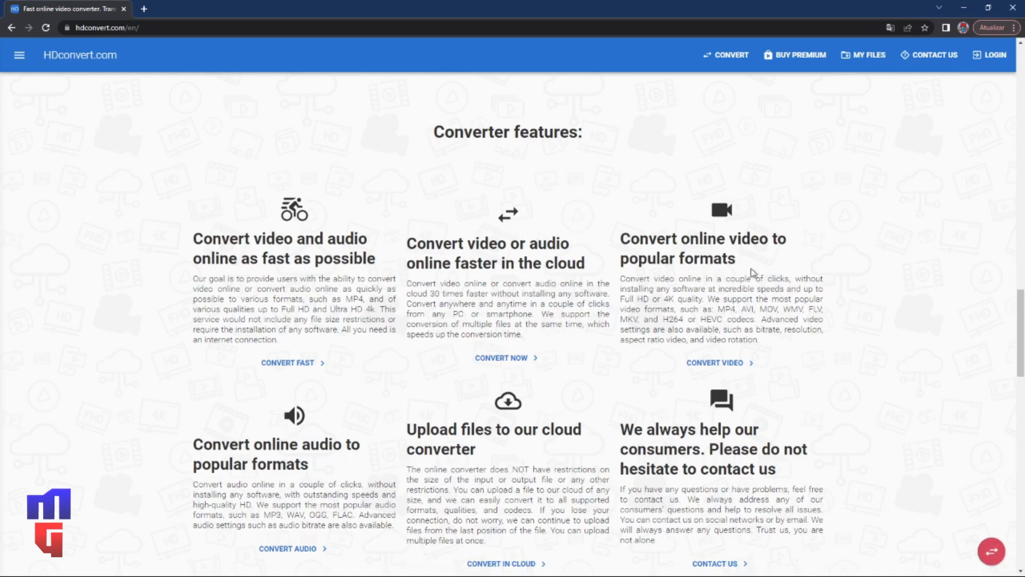
mouse_move(777, 268)
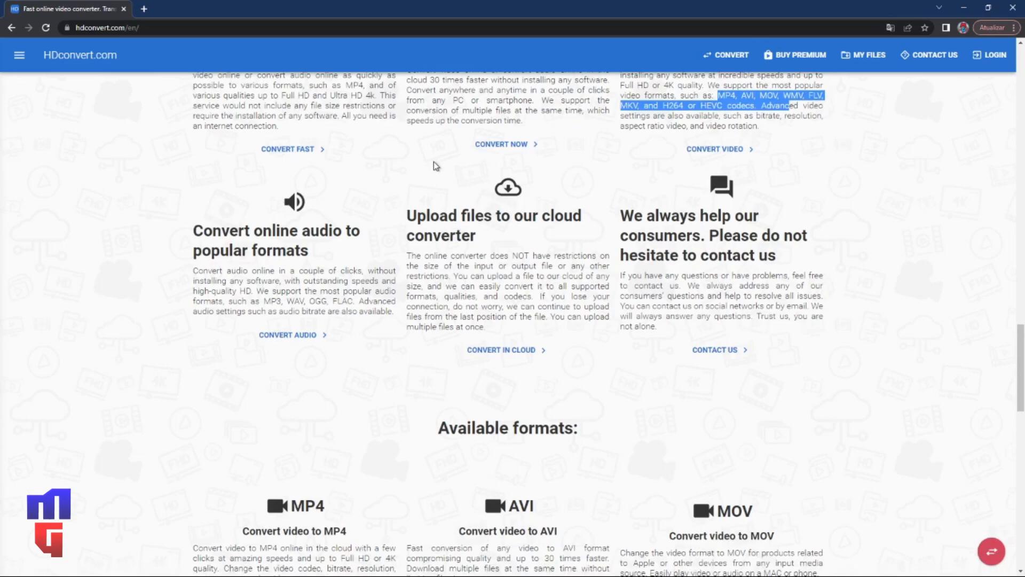
mouse_move(20, 67)
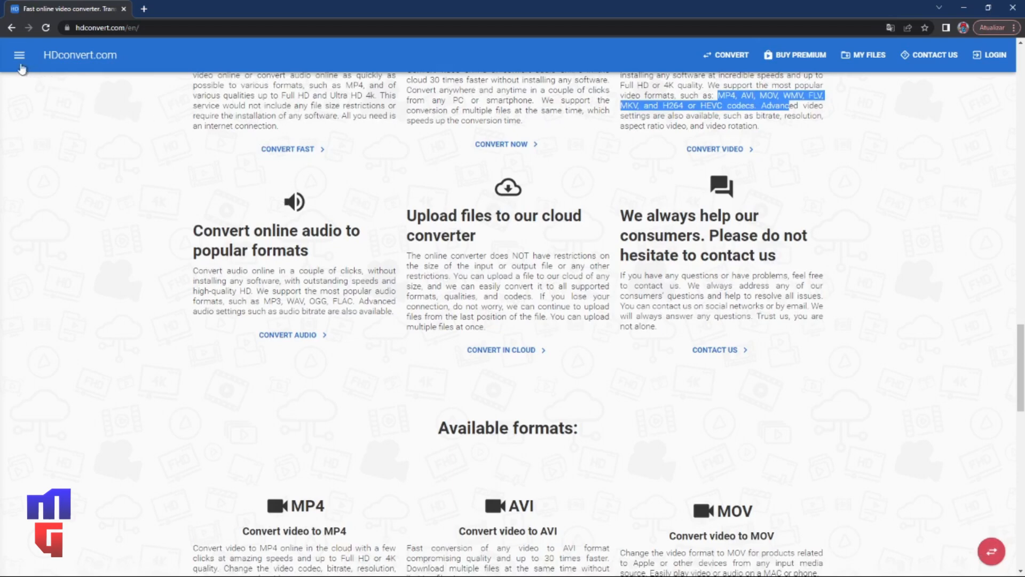
Step: Open and close the hamburger menu, then view the empty My Files list
click(20, 55)
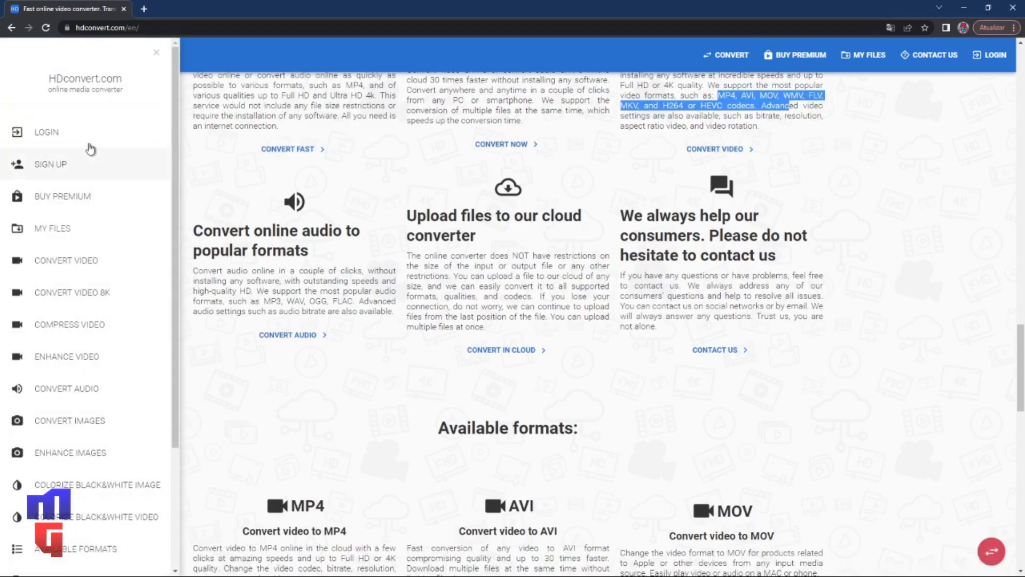
mouse_move(652, 137)
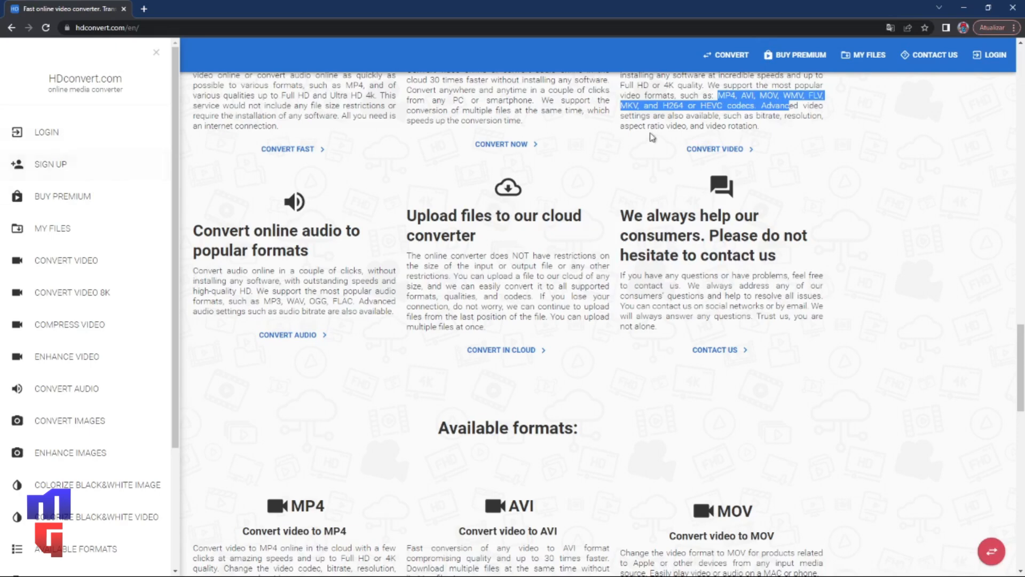
click(156, 52)
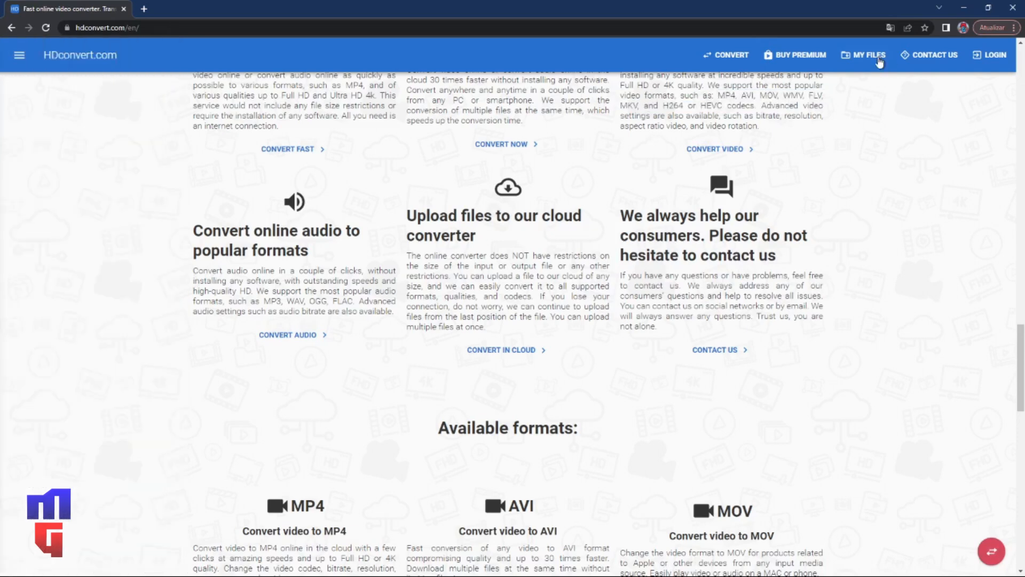
click(868, 55)
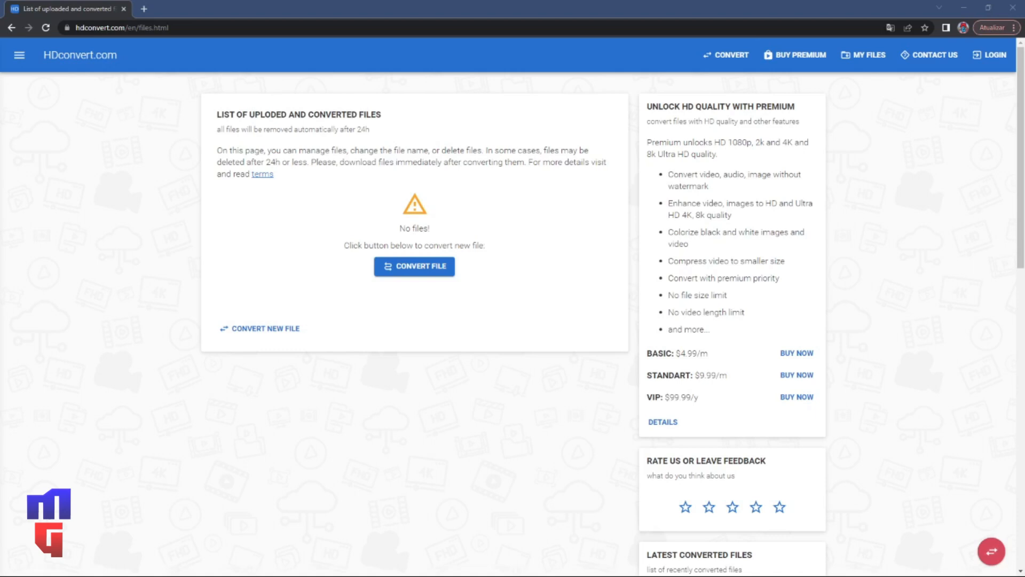
click(20, 55)
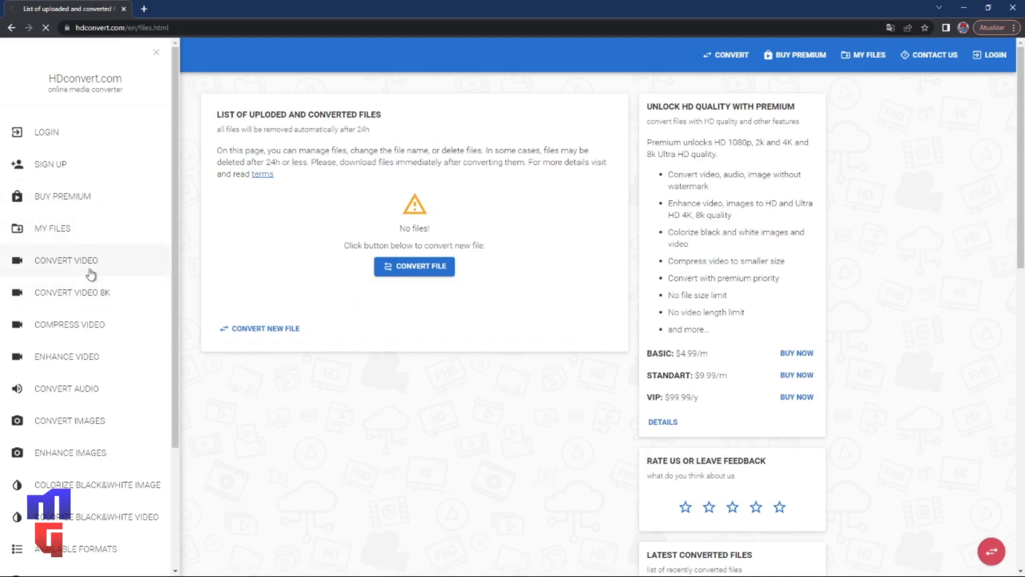
click(65, 259)
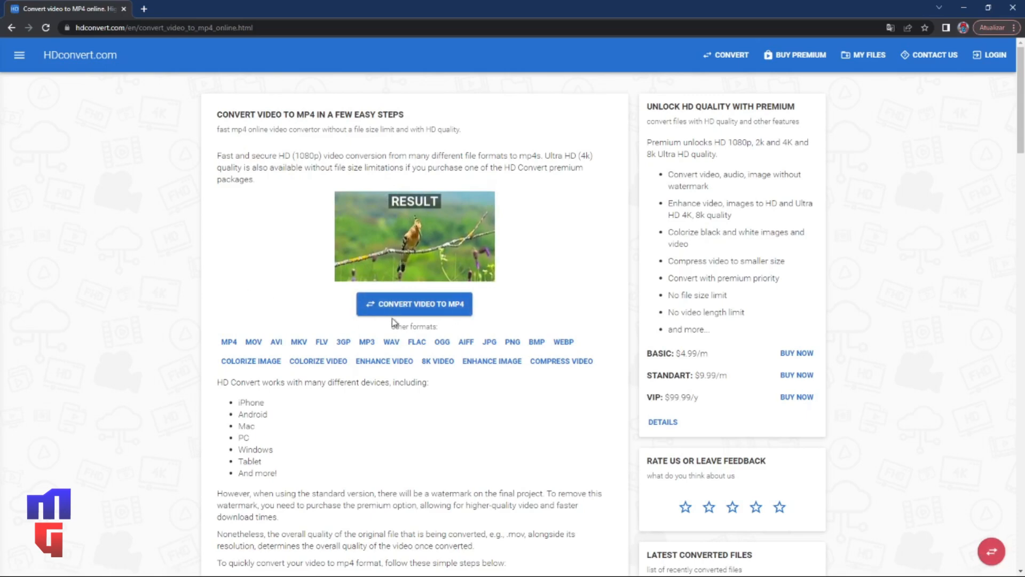
click(414, 304)
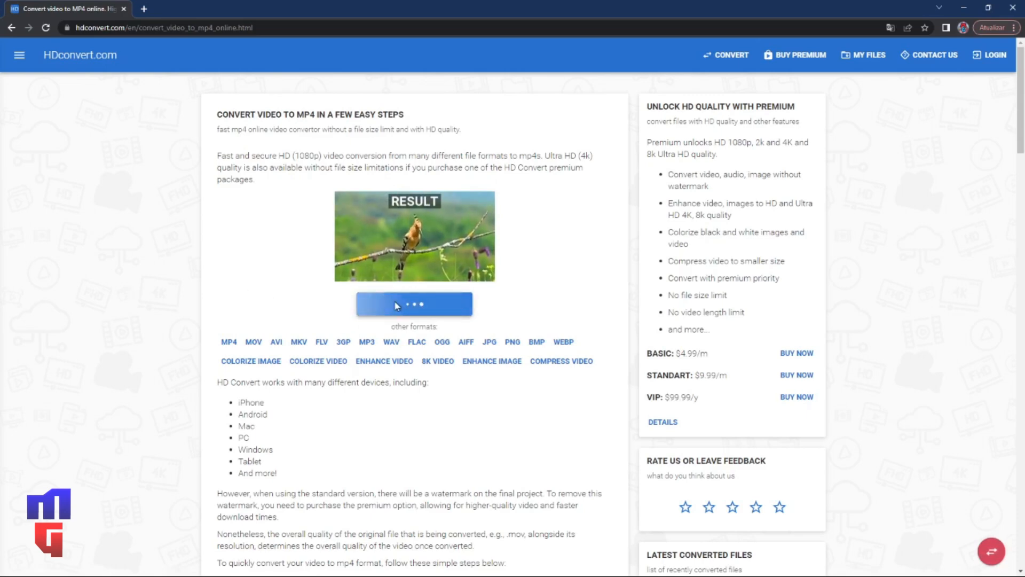
click(414, 303)
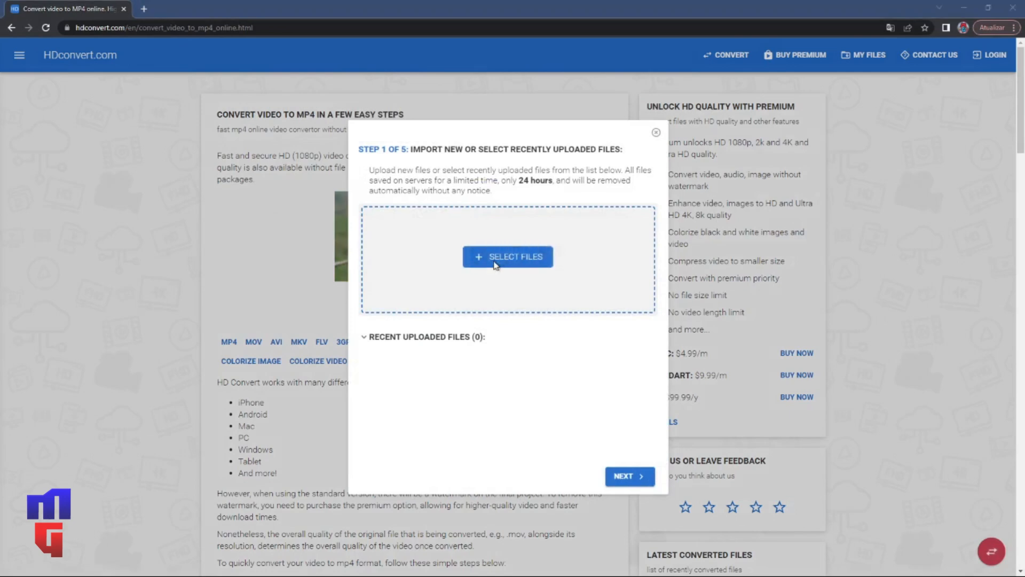
mouse_move(378, 199)
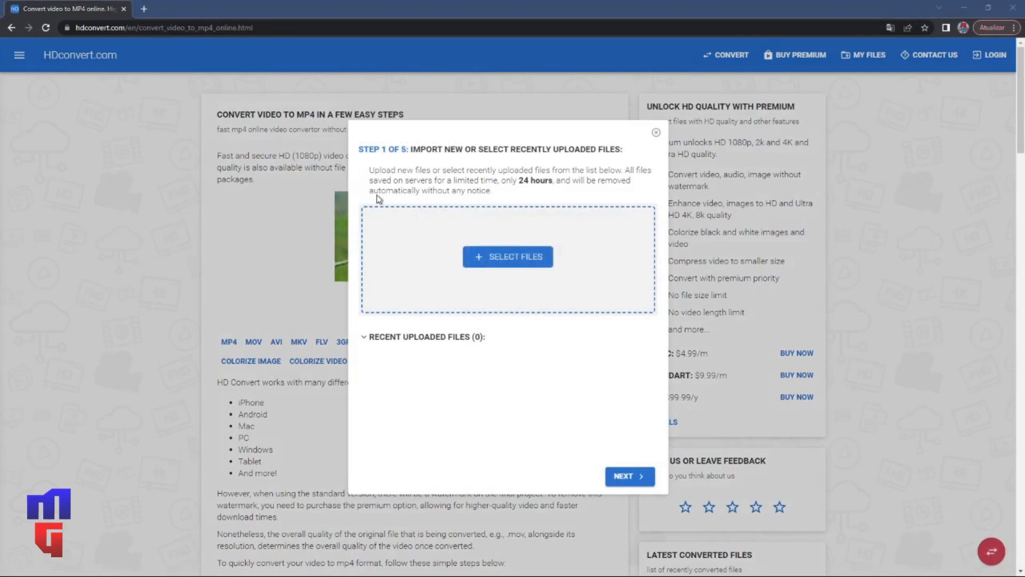
mouse_move(404, 206)
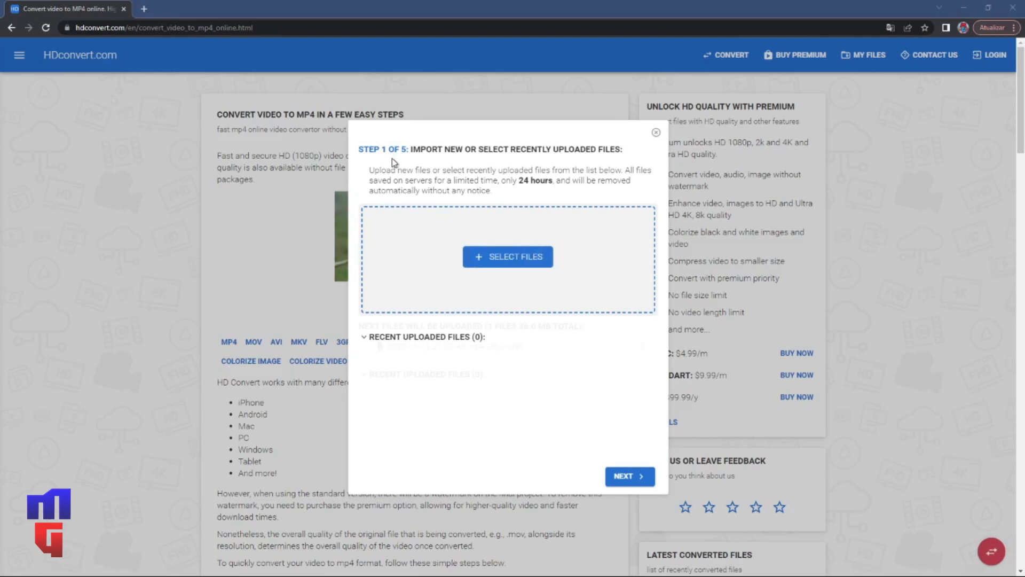
click(507, 256)
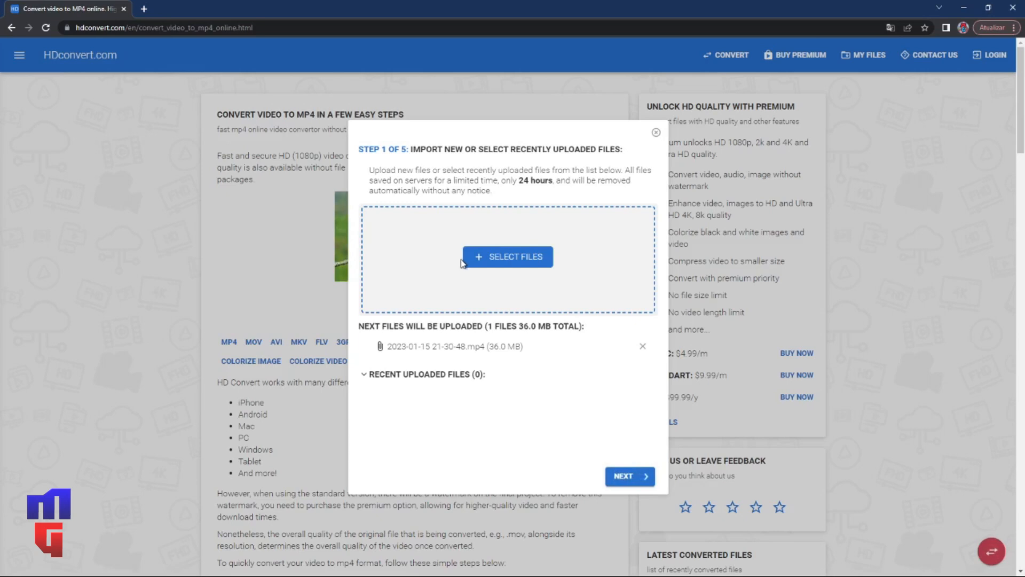
mouse_move(629, 476)
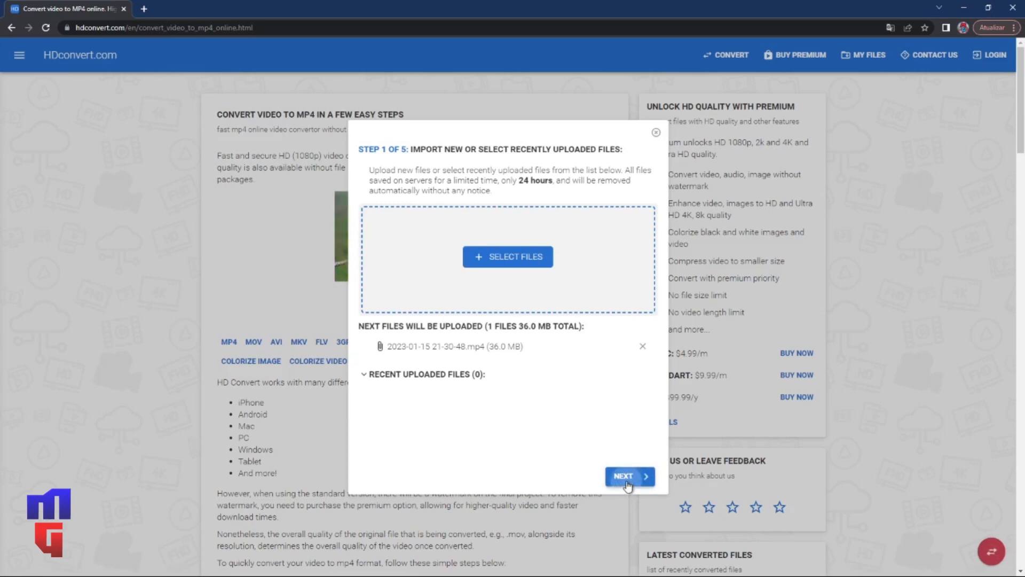
Step: Advance the wizard with MP4 as output format to the quality presets step
click(628, 475)
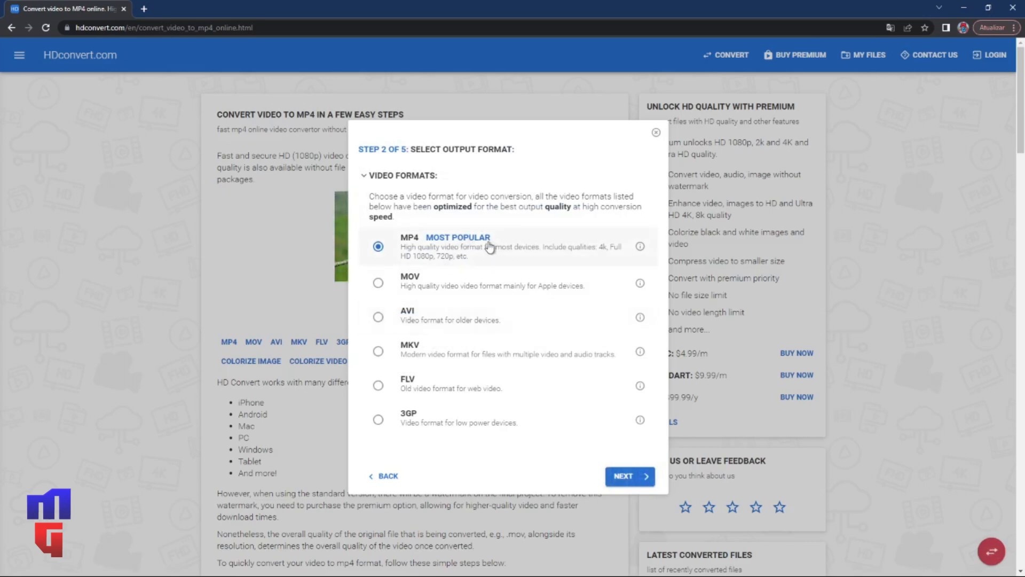
mouse_move(456, 288)
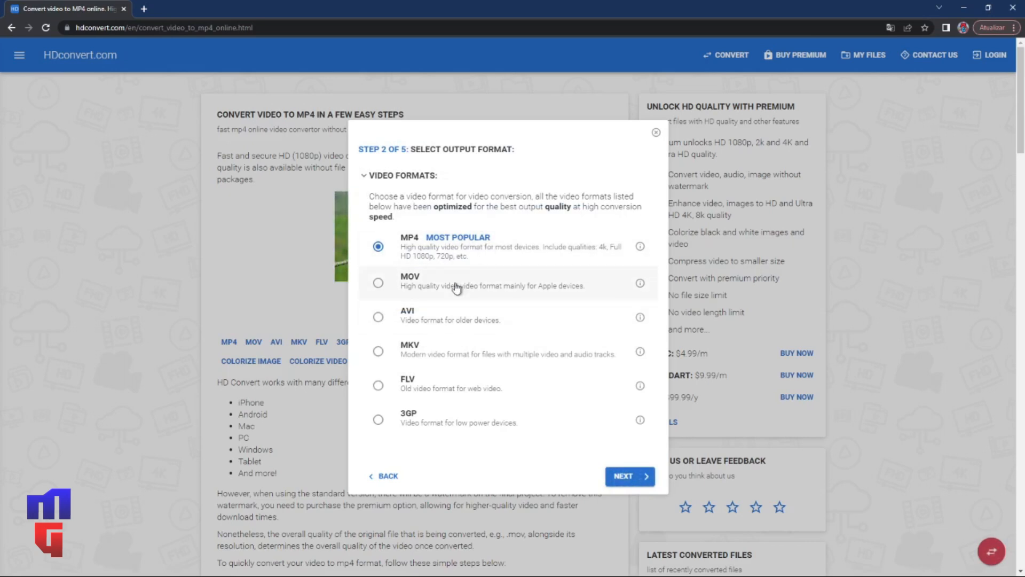
mouse_move(424, 418)
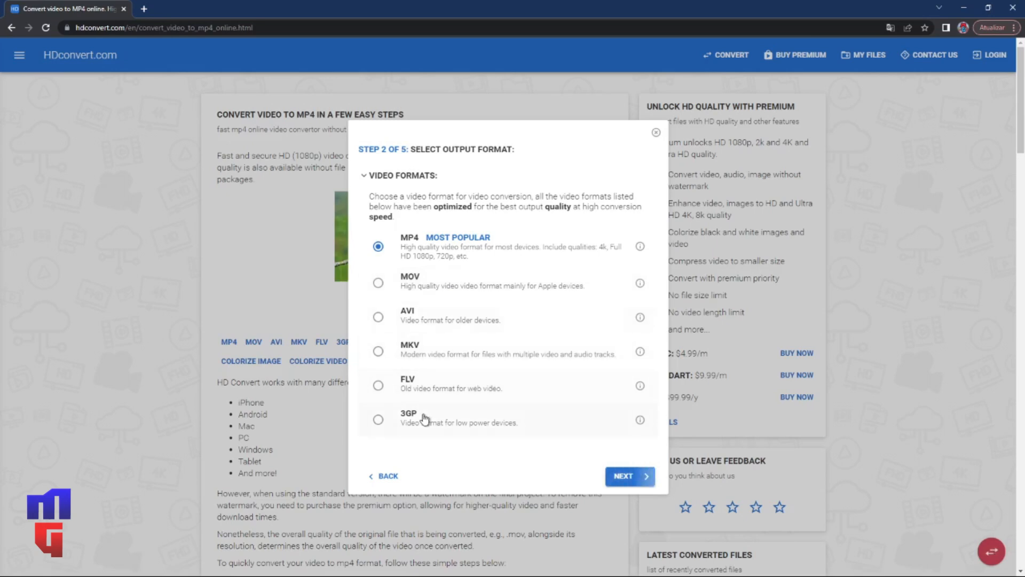
click(629, 476)
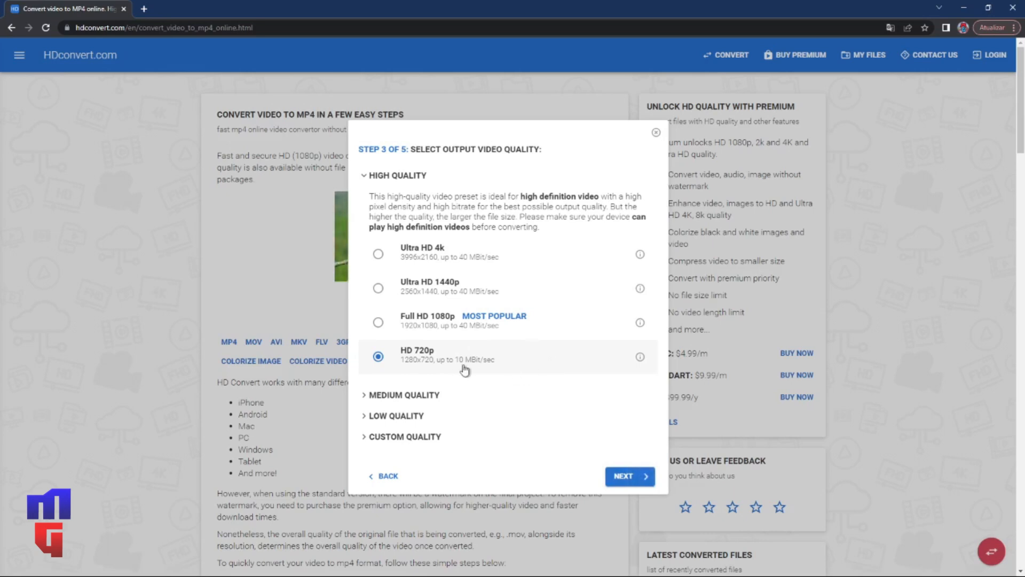
mouse_move(454, 335)
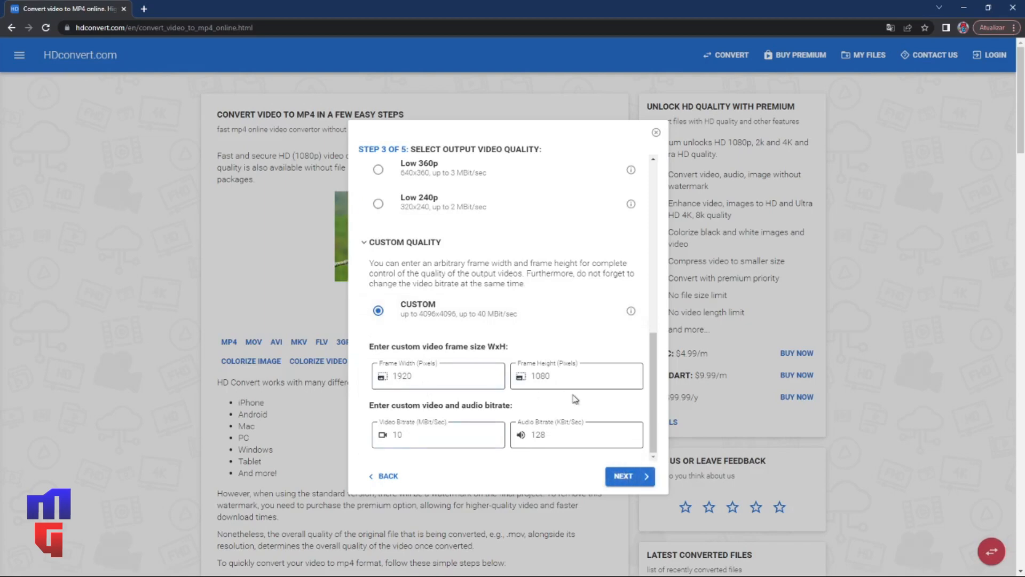
Step: Expand the codec and bitrate options without changing them, and advance to Step 5
click(628, 476)
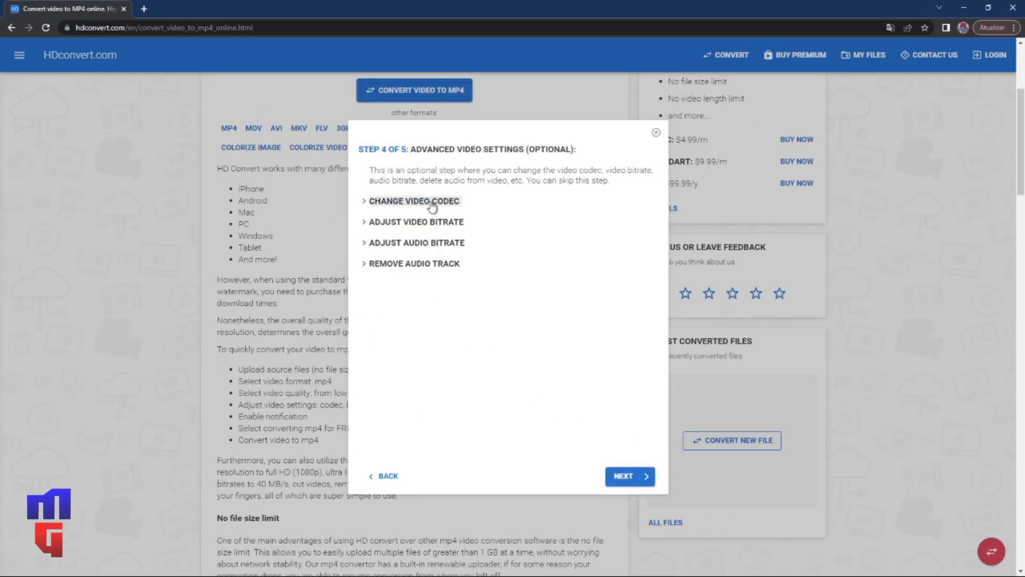
click(413, 200)
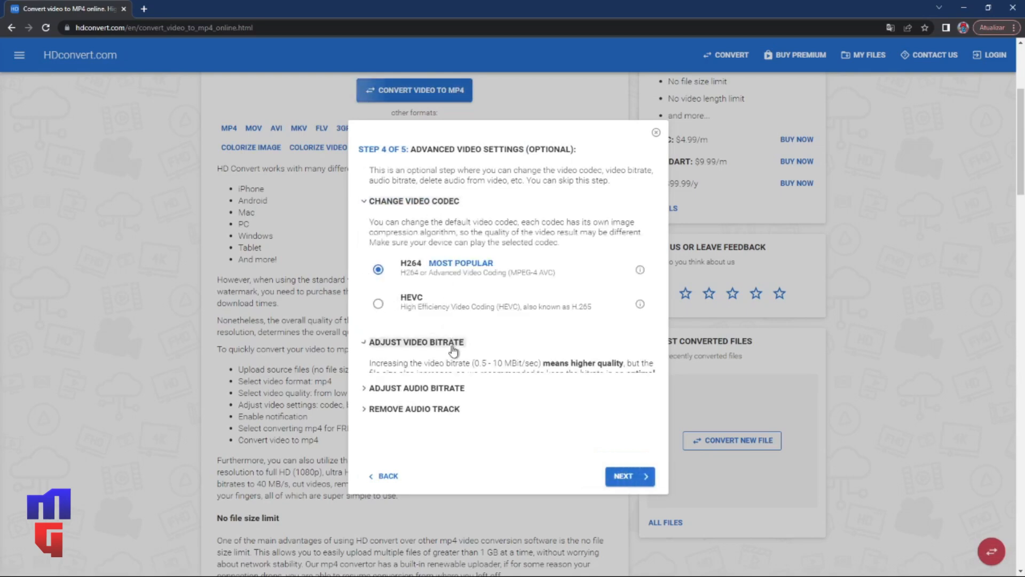
click(416, 341)
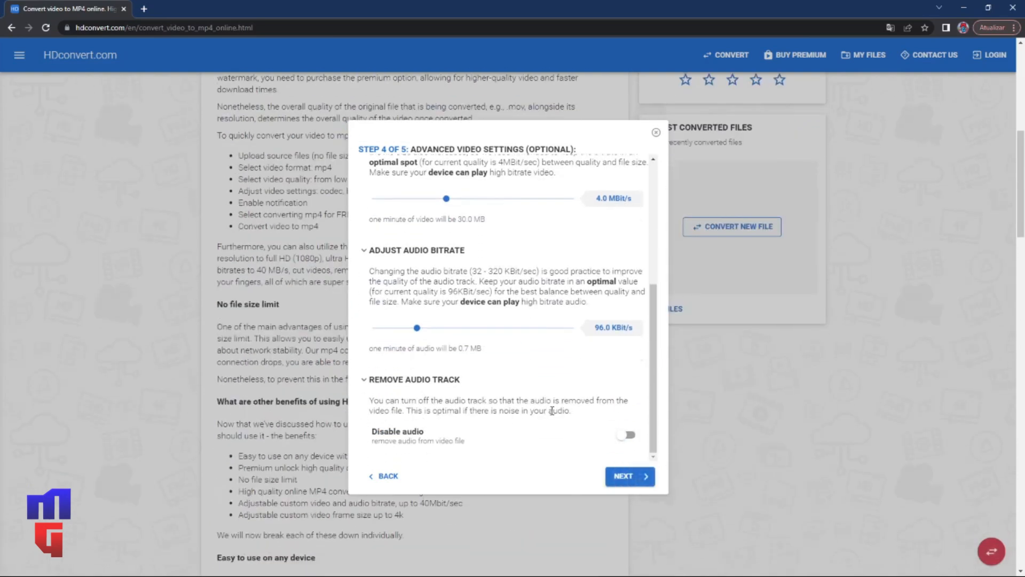
click(628, 476)
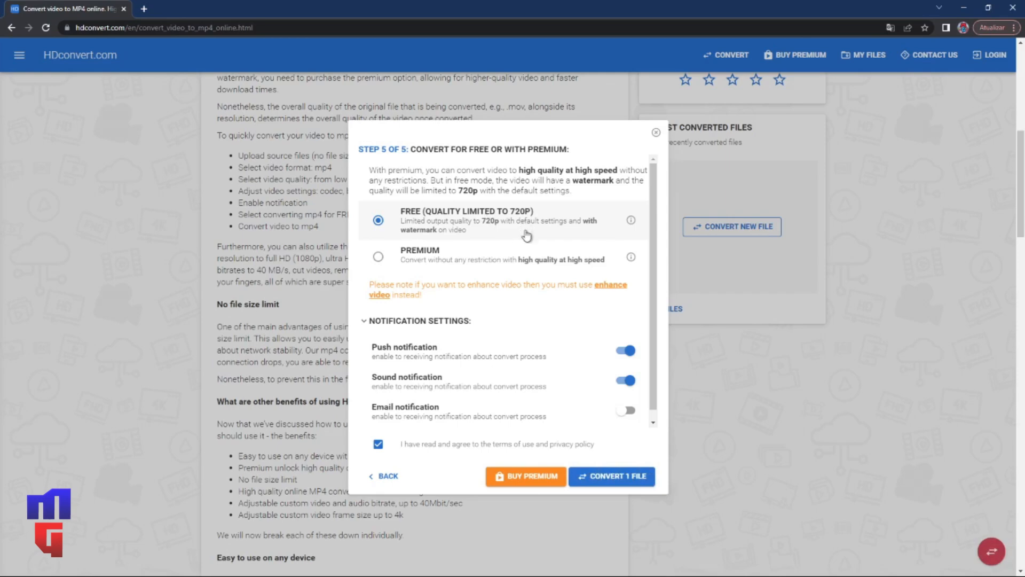
click(378, 256)
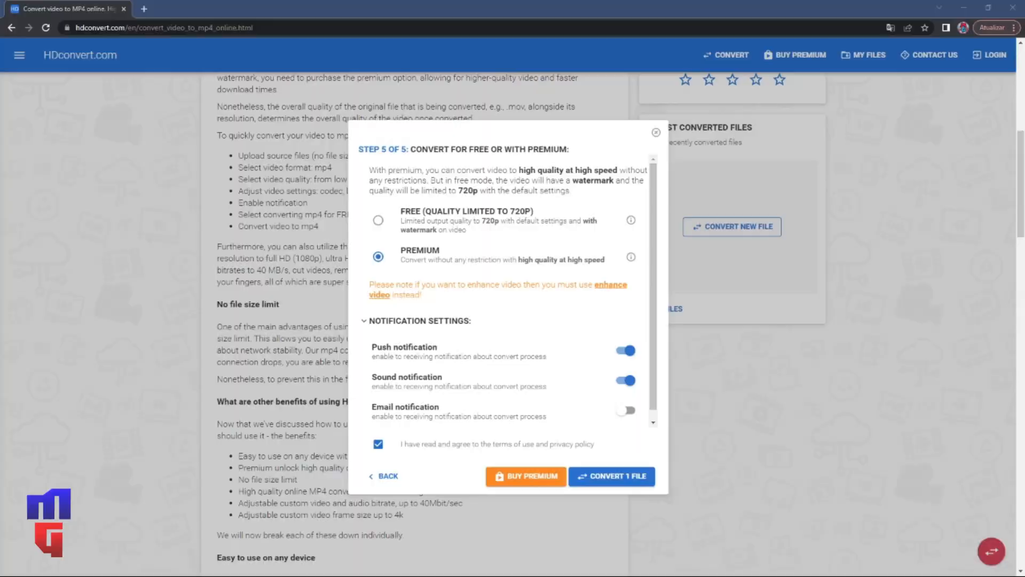
click(378, 219)
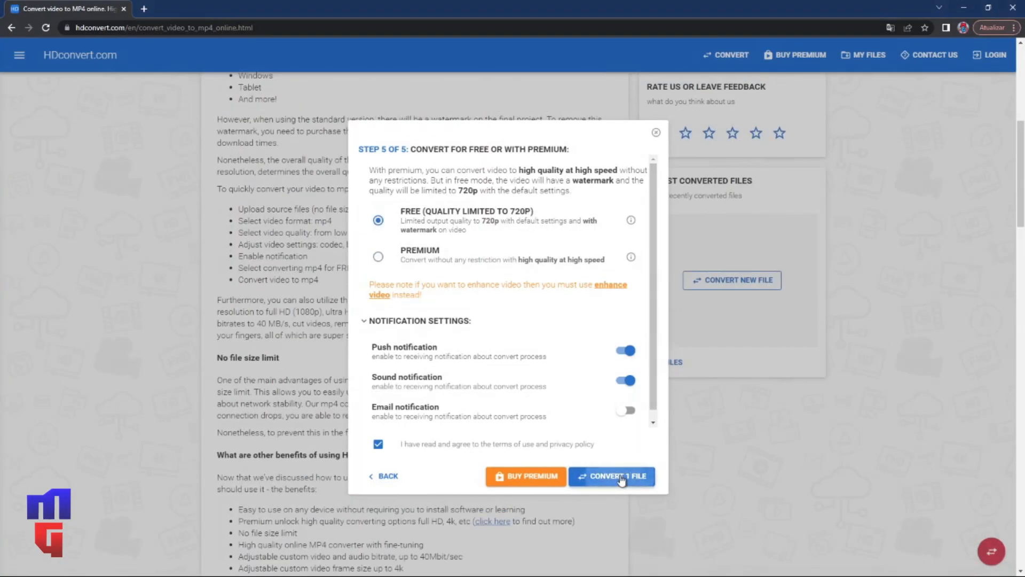
Step: Convert the file and wait until converting completes with a 26.8 MB download
click(618, 476)
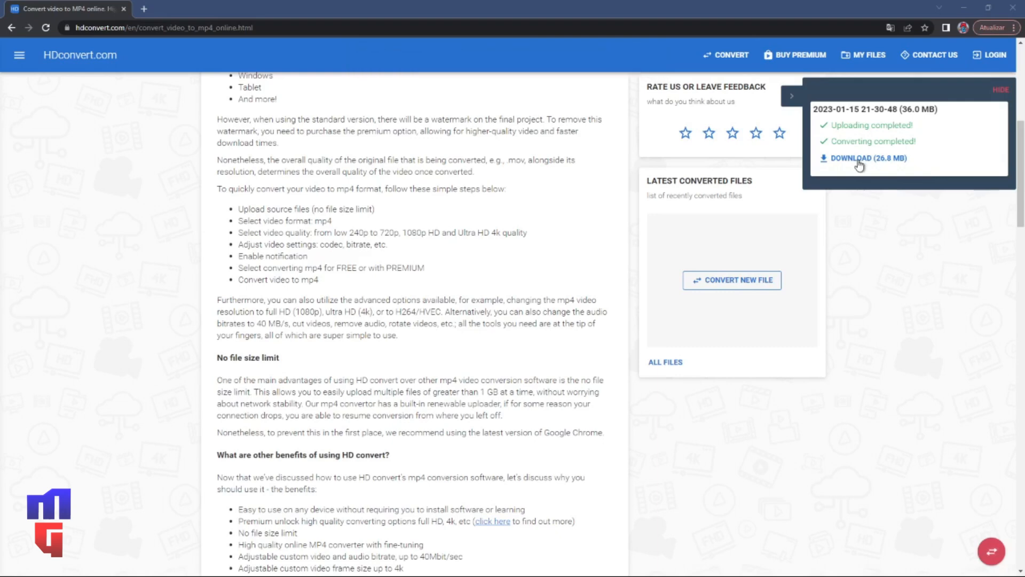
Step: Download the free 26.8 MB 720p MP4 from the converted file's download page
click(867, 157)
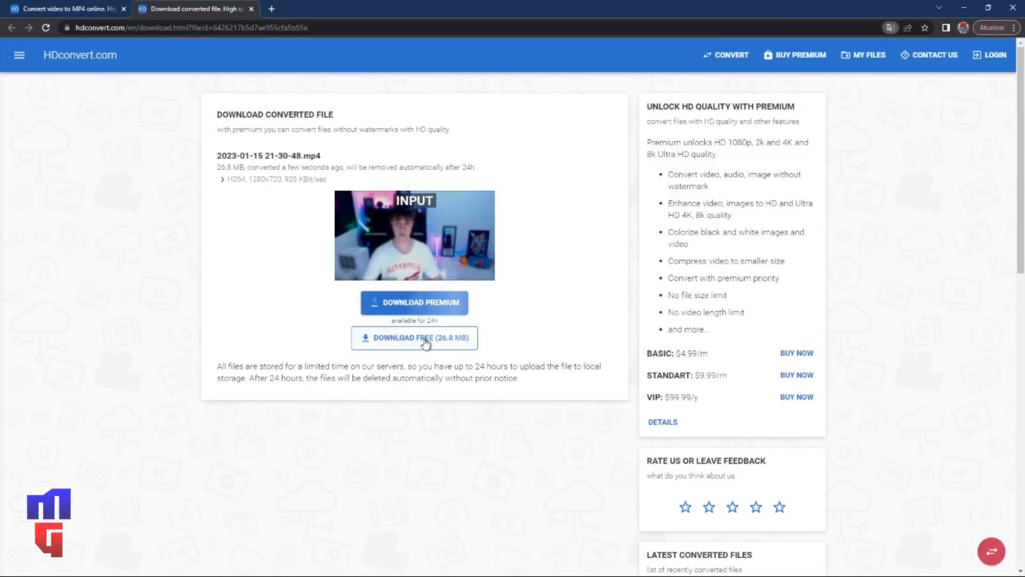
click(414, 337)
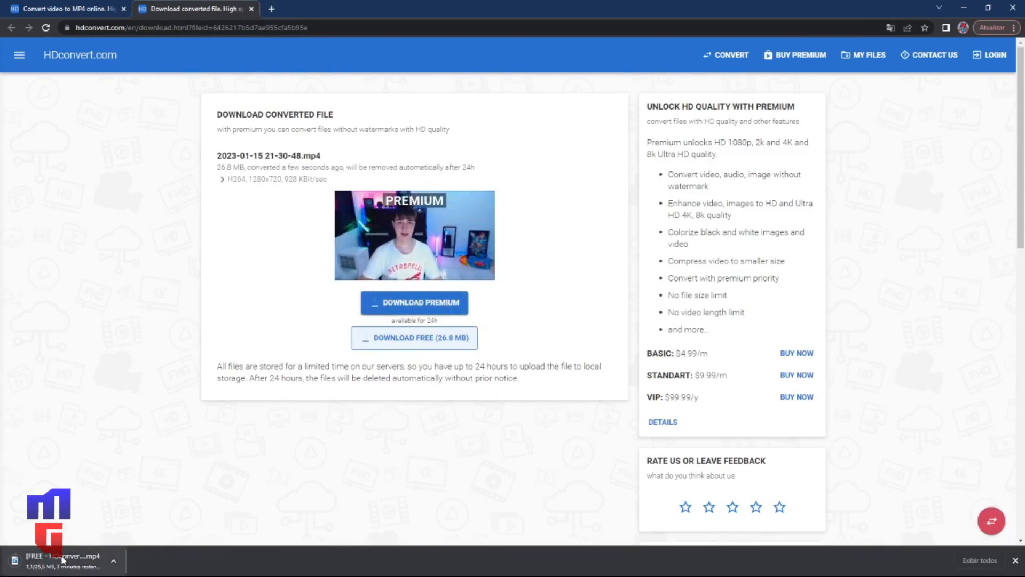
click(414, 337)
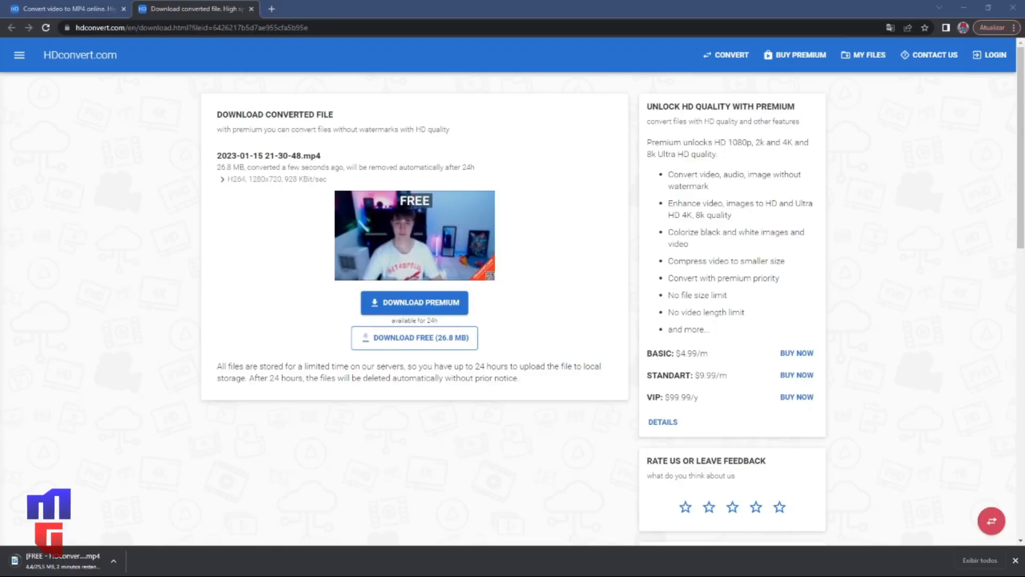
Step: Open My Files showing the 36.0 MB original and 26.8 MB converted MP4
click(868, 55)
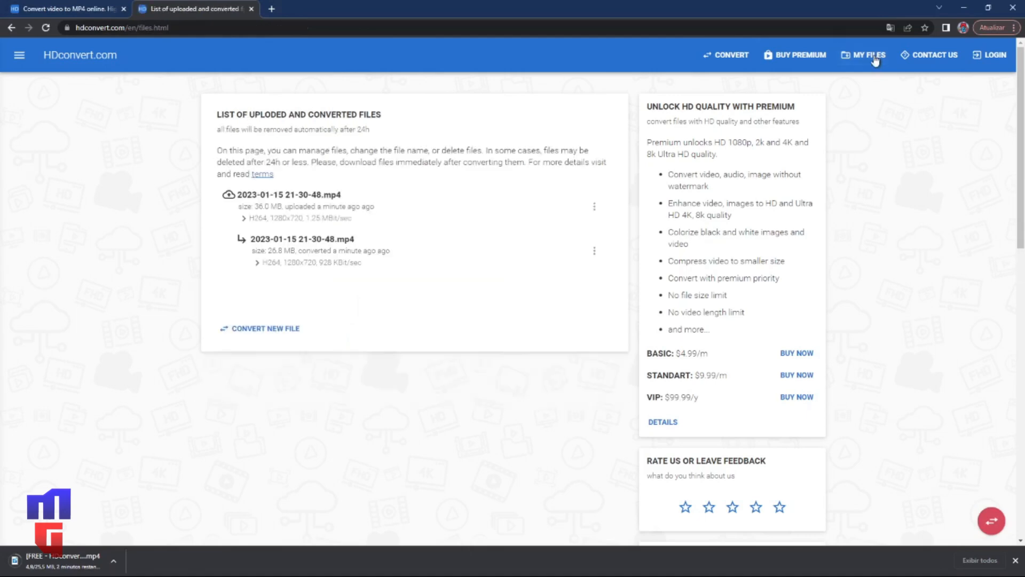
mouse_move(376, 250)
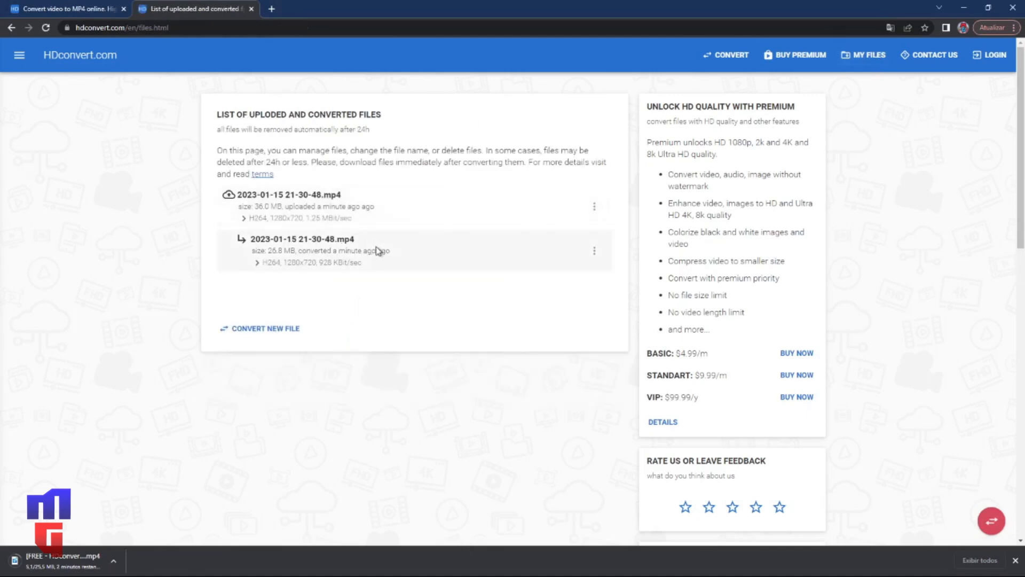
mouse_move(543, 256)
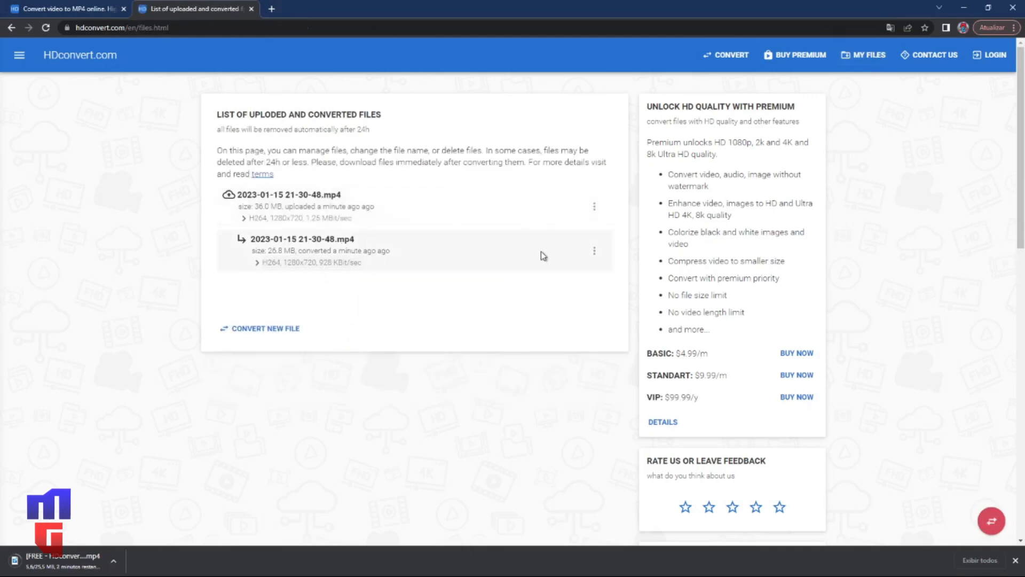